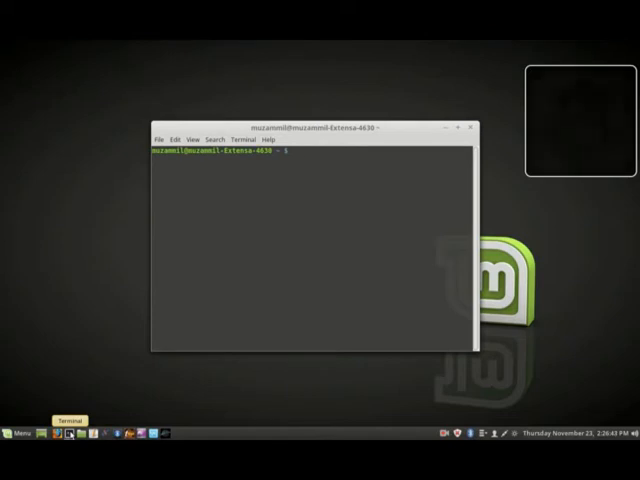
Enable UFW with sudo ufw enable, authenticating with the administrator password
text(sudo ufw)
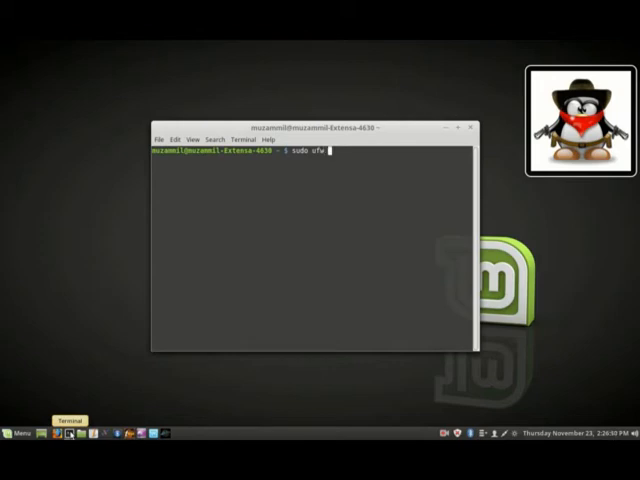
text(enable)
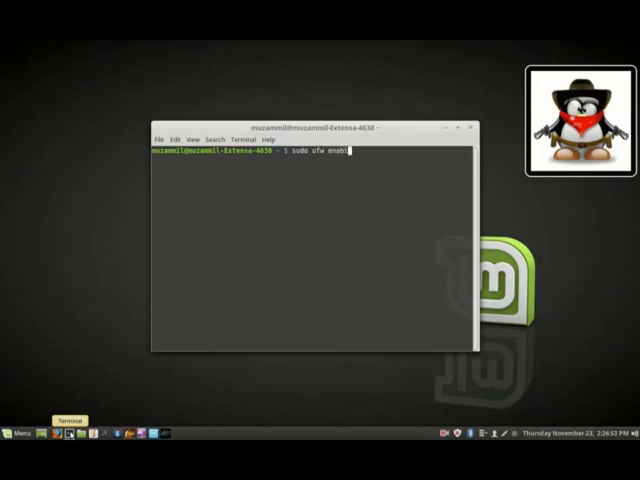
key(Return)
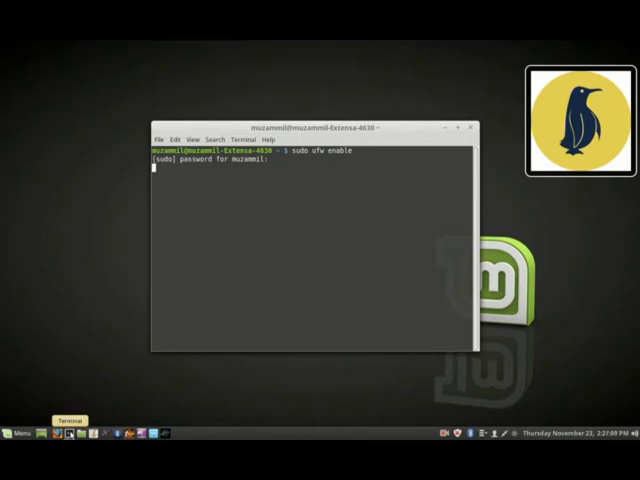
key(Return)
text(sudo )
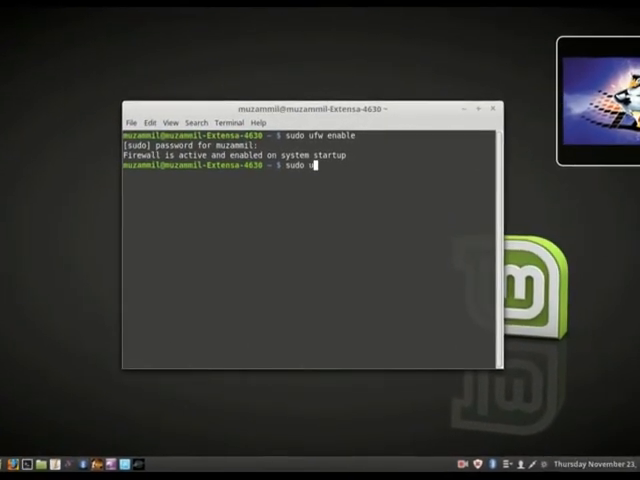
Show ufw status verbose: active, logging low, deny incoming, allow outgoing
text(ufw sta)
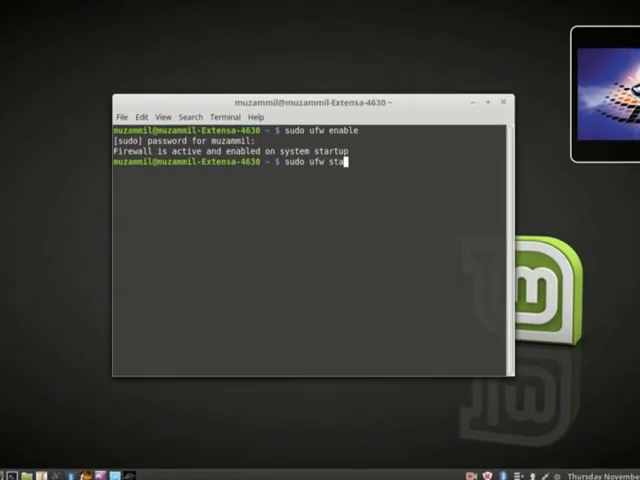
text(tus)
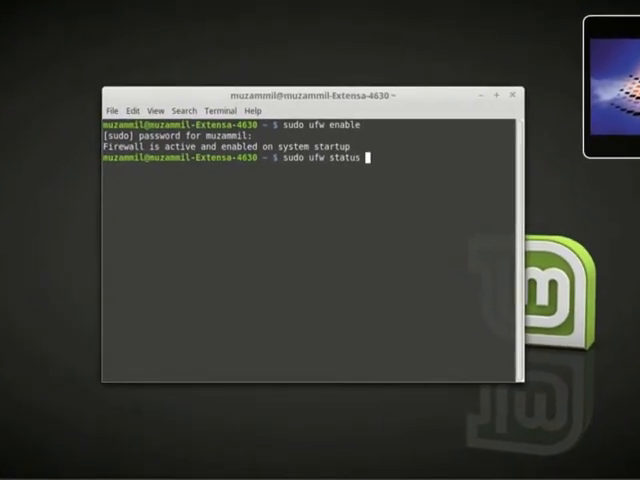
text(ver)
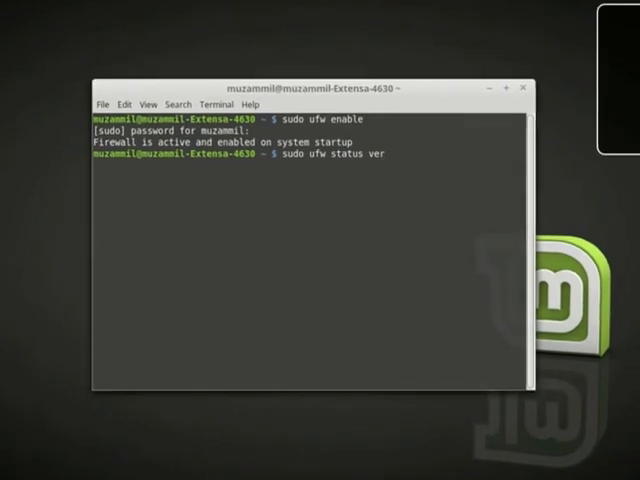
text(bose)
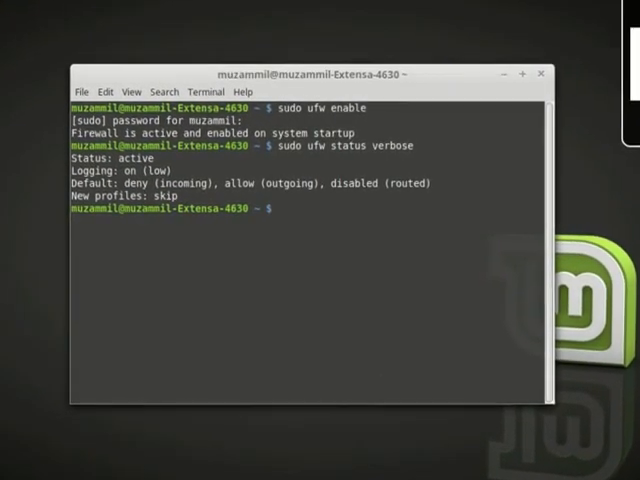
text(sudo u)
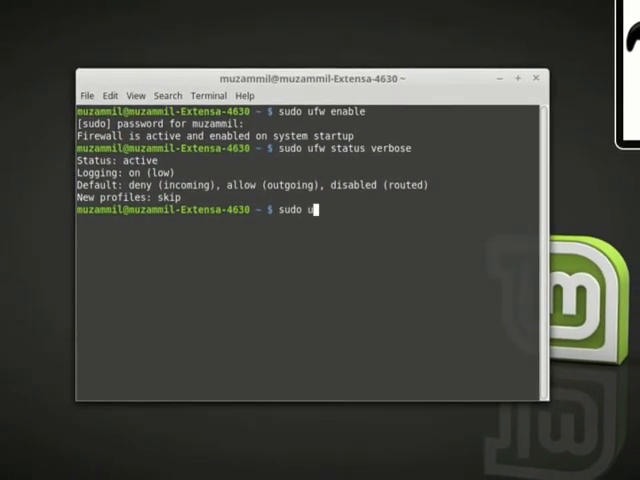
List the complete raw firewall rule set with sudo ufw show raw
text(fw sh)
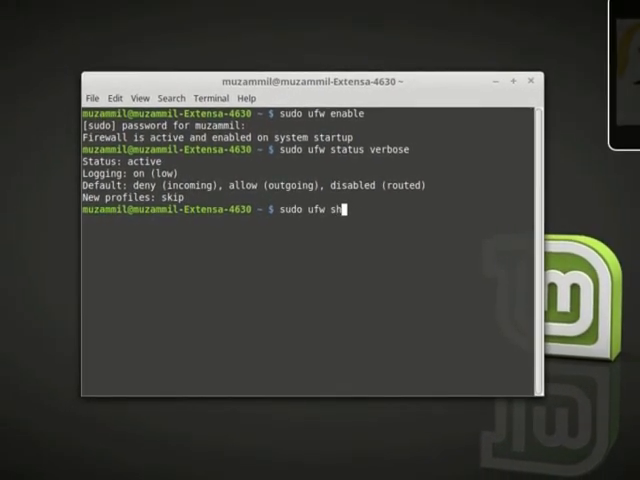
text(ow r)
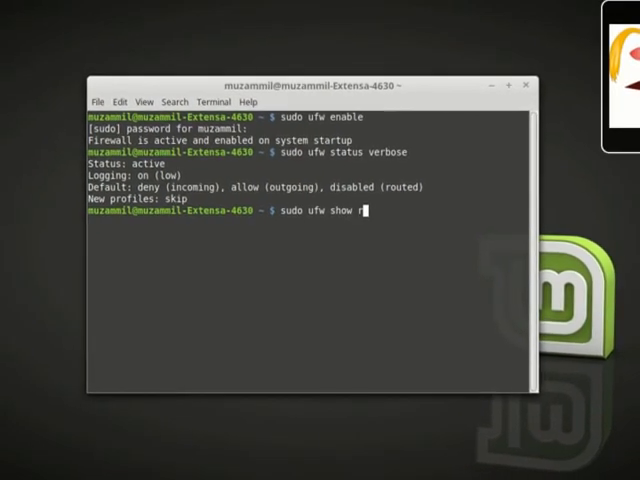
key(Return)
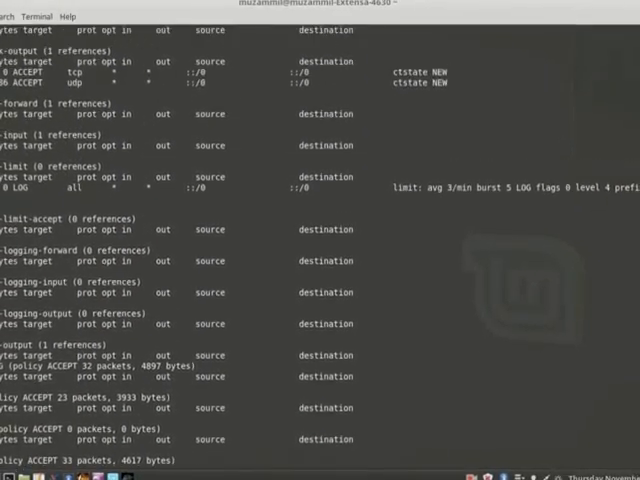
Scroll through the raw output to inspect the ufw6 chains and ICMP accepts
scroll(up, 3)
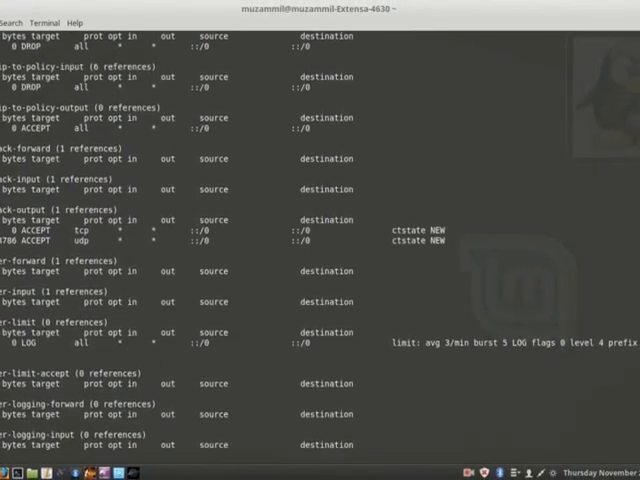
scroll(down, 3)
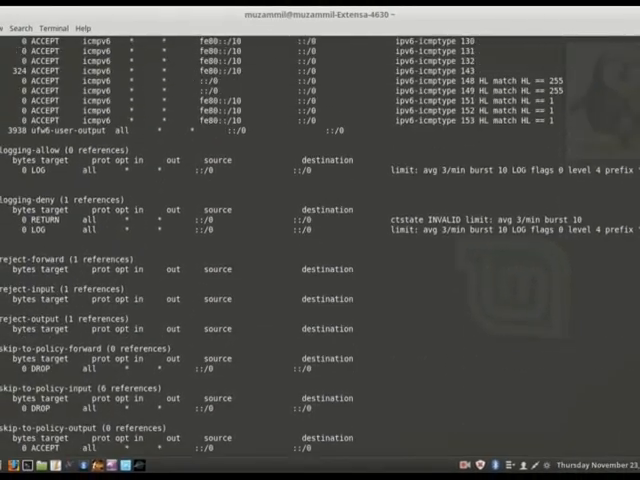
scroll(down, 3)
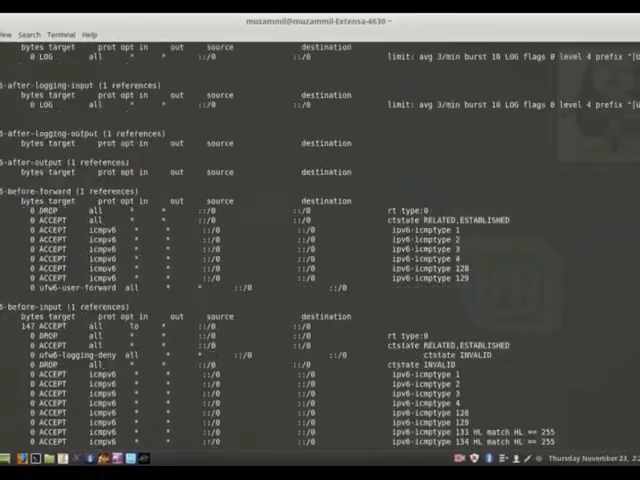
scroll(up, 3)
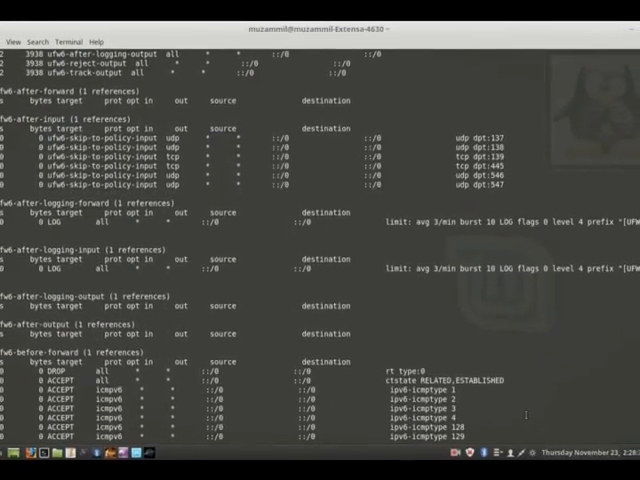